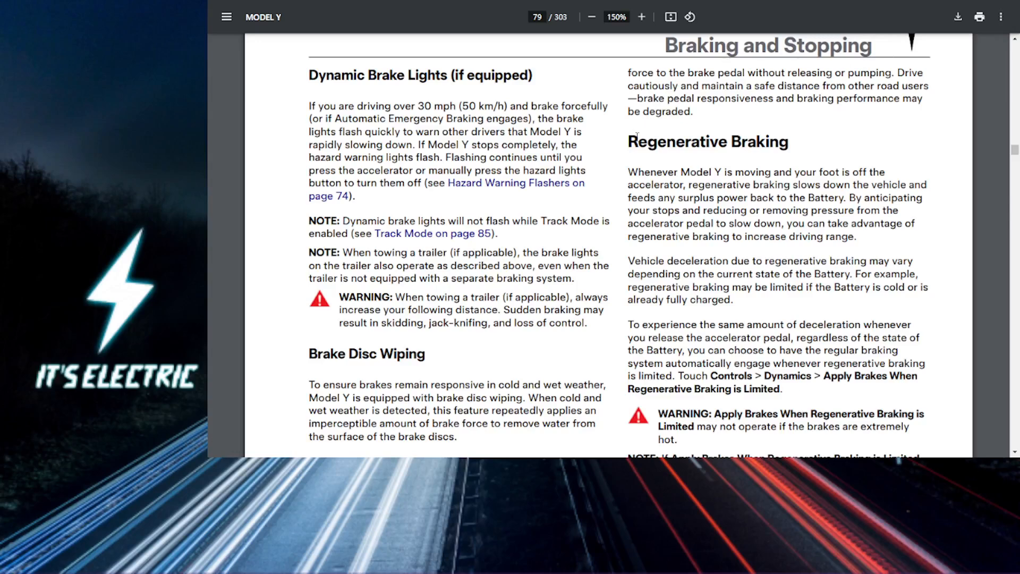
Select 'Braking' in the heading, then scroll down to page 80's 'To Set the Regenerative Braking Level' steps
{"action": "double_click", "coordinate": [758, 142]}
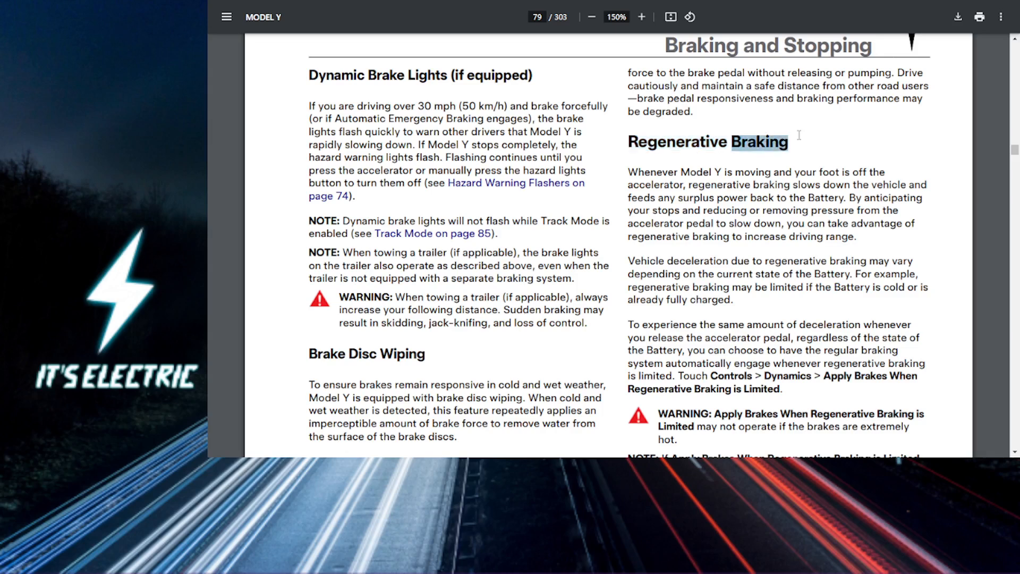
{"action": "mouse_move", "coordinate": [784, 139]}
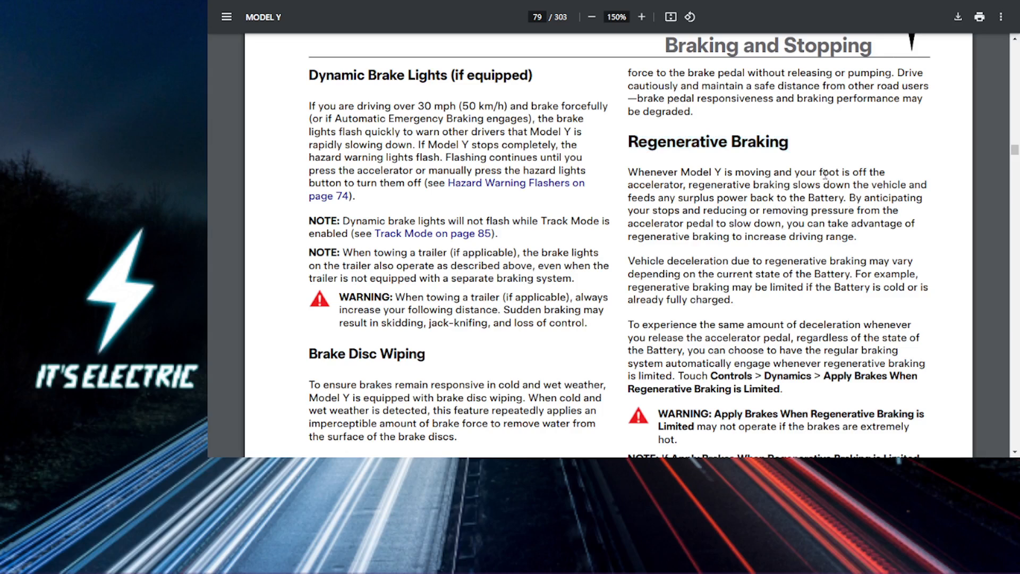
{"action": "mouse_move", "coordinate": [817, 182]}
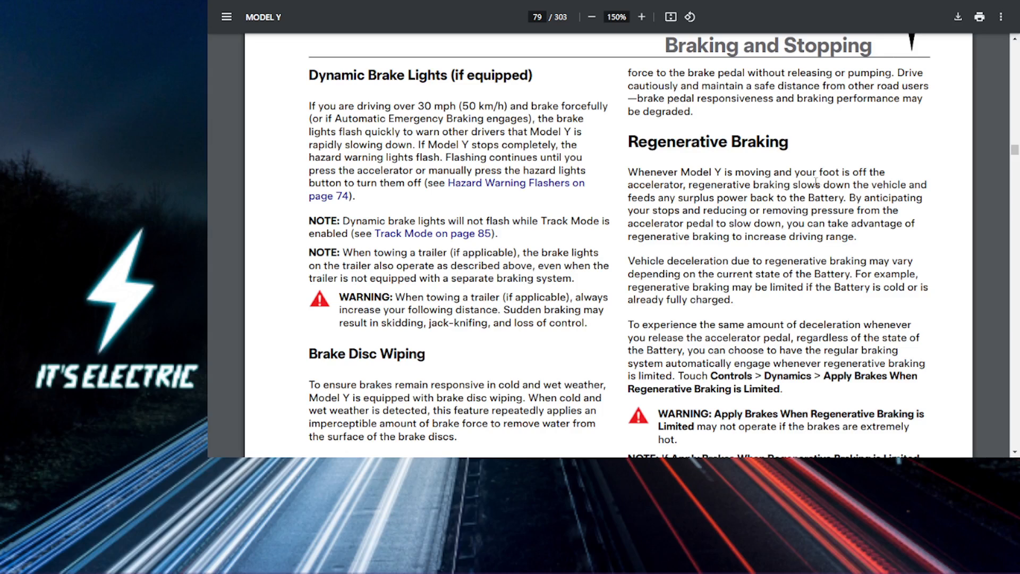
{"action": "scroll", "scroll_direction": "down", "scroll_amount": 3}
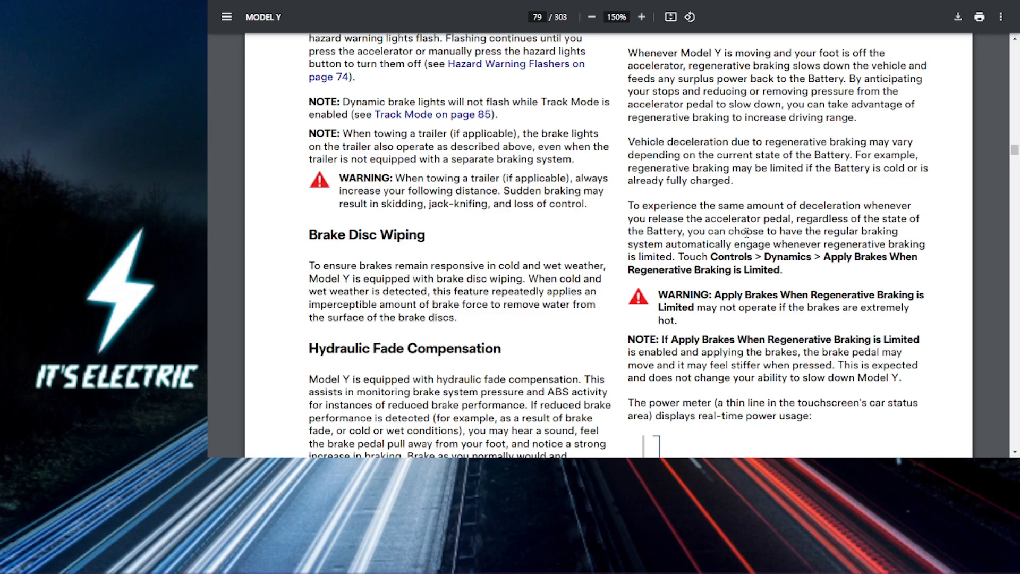
{"action": "scroll", "scroll_direction": "down", "scroll_amount": 3}
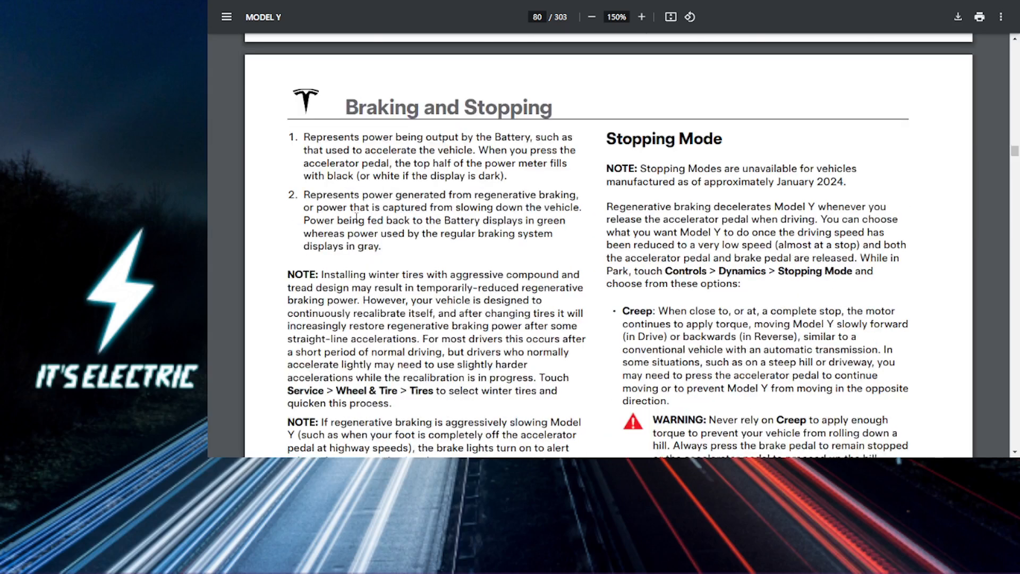
{"action": "scroll", "scroll_direction": "down", "scroll_amount": 3}
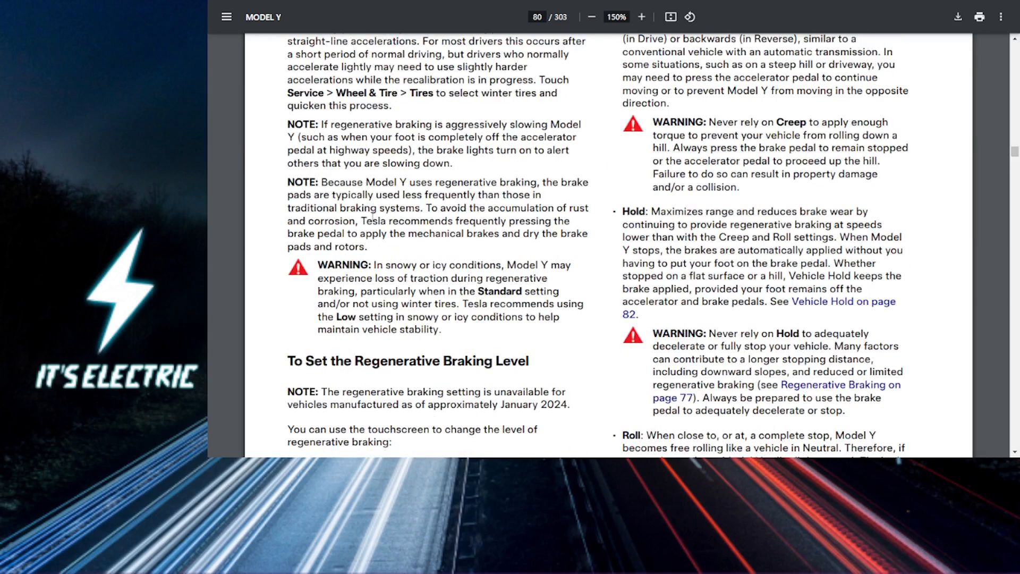
{"action": "scroll", "scroll_direction": "down", "scroll_amount": 3}
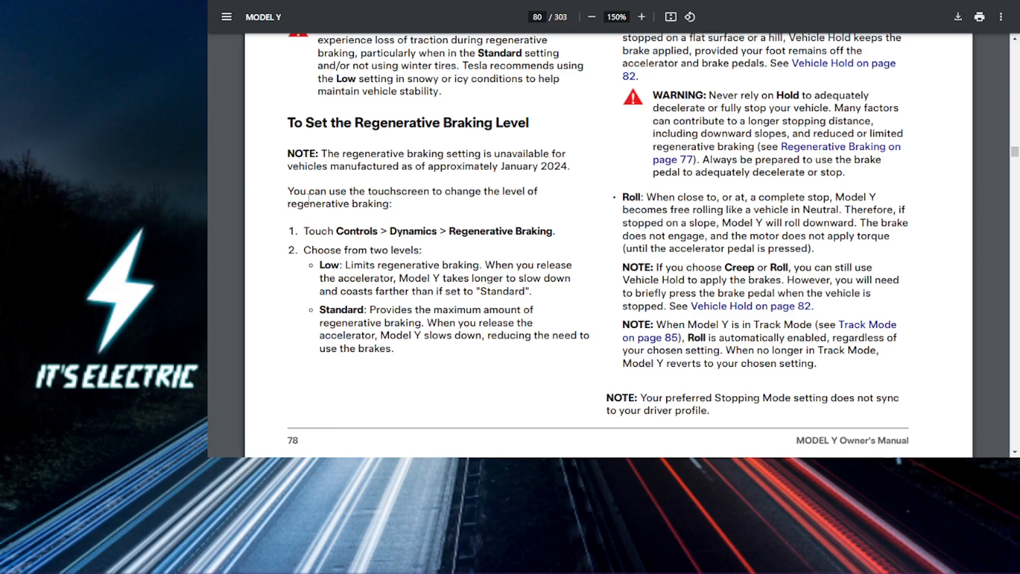
{"action": "mouse_move", "coordinate": [308, 230]}
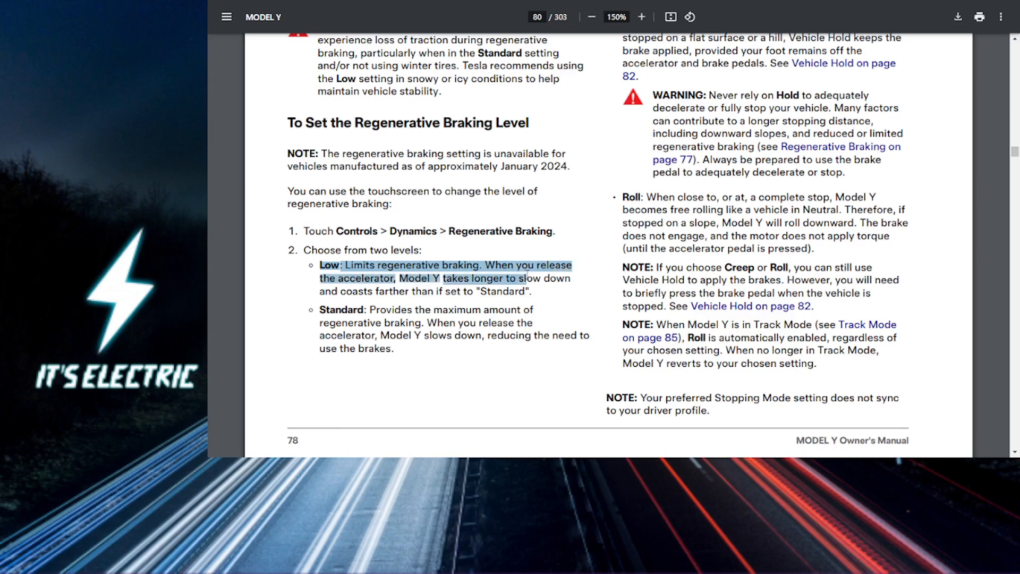
Deselect the Low description and scroll to the end of page 78, revealing the parking brake page
{"action": "left_click", "coordinate": [495, 299]}
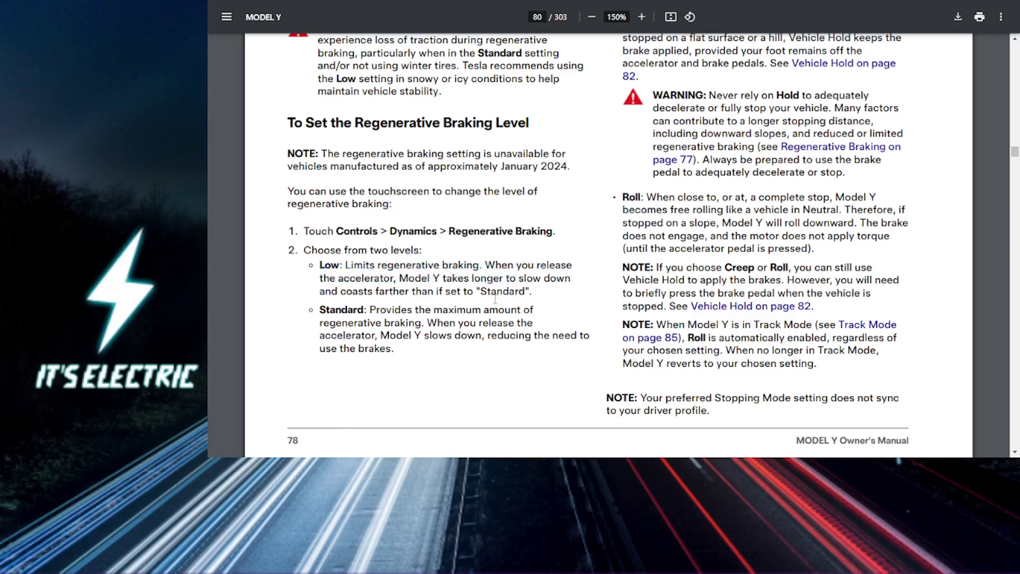
{"action": "scroll", "scroll_direction": "down", "scroll_amount": 3}
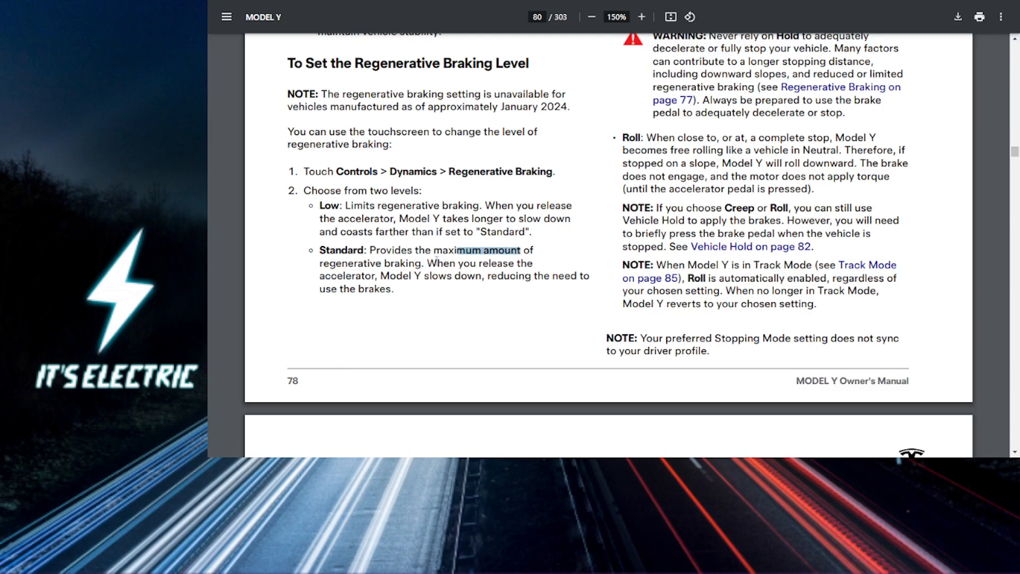
{"action": "scroll", "scroll_direction": "down", "scroll_amount": 3}
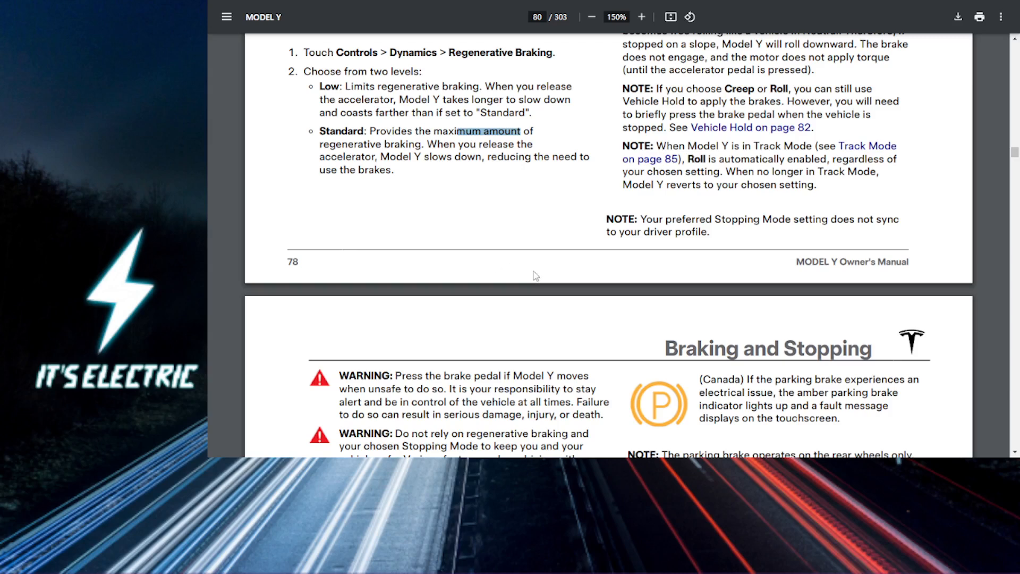
{"action": "mouse_move", "coordinate": [656, 247]}
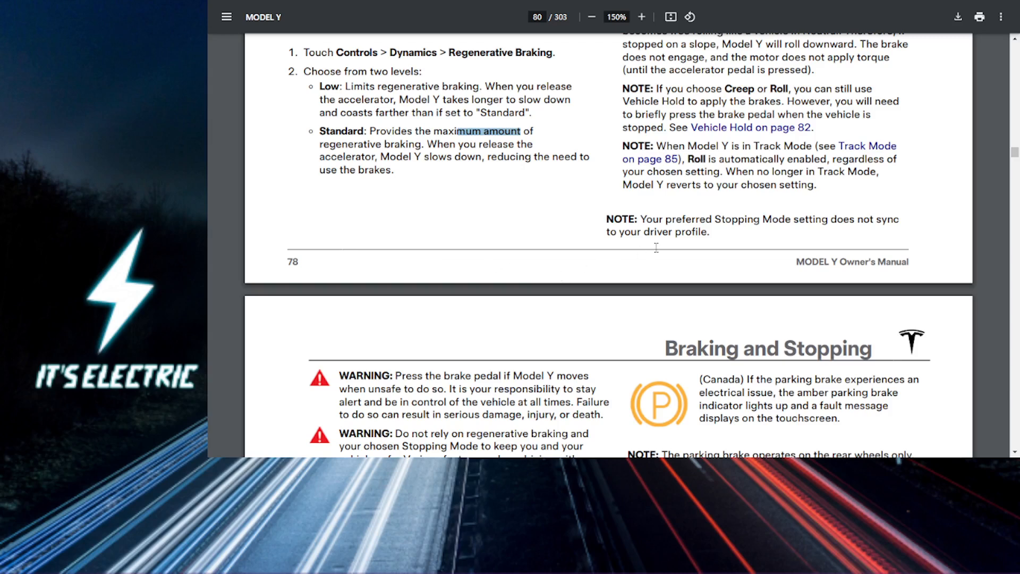
Scroll back up to page 79, showing Brake Disc Wiping, Hydraulic Fade Compensation and regenerative braking
{"action": "scroll", "scroll_direction": "up", "scroll_amount": 3}
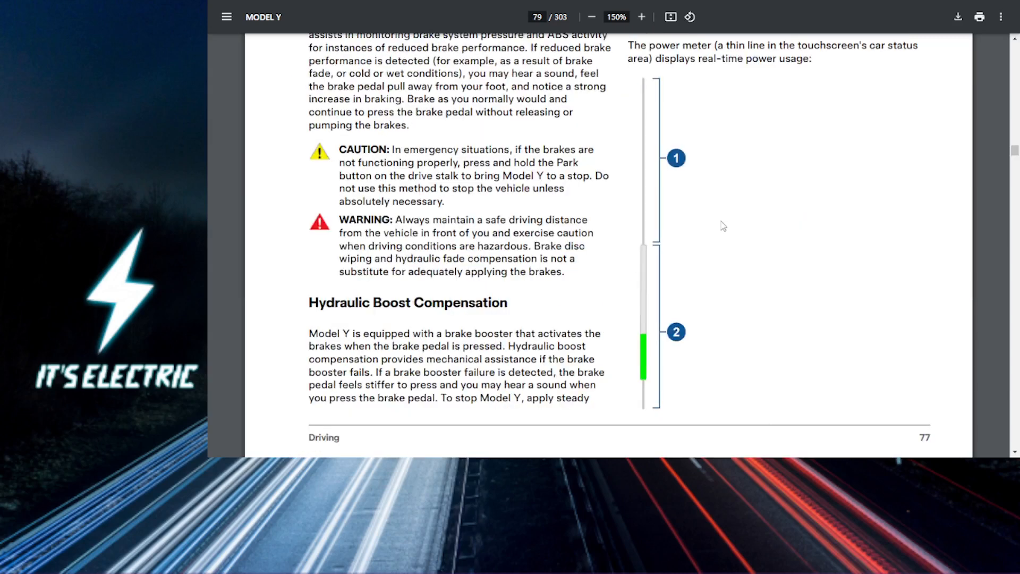
{"action": "scroll", "scroll_direction": "up", "scroll_amount": 3}
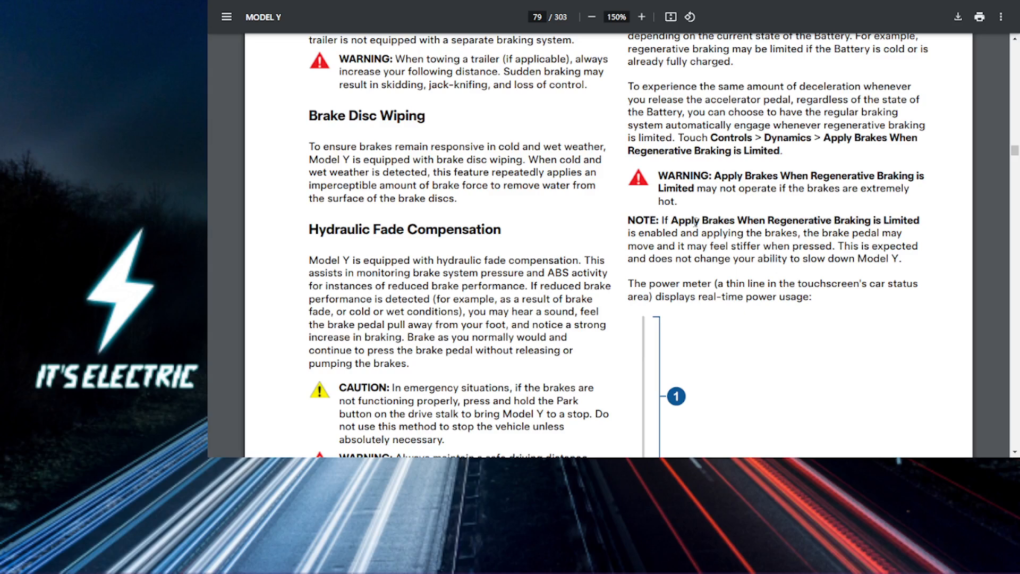
{"action": "scroll", "scroll_direction": "up", "scroll_amount": 3}
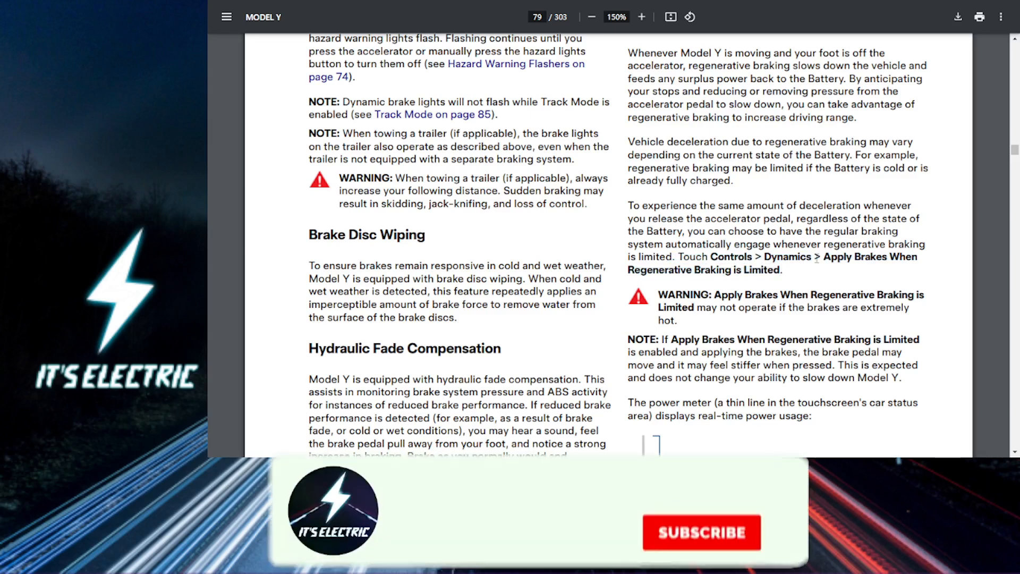
{"action": "left_click", "coordinate": [701, 532]}
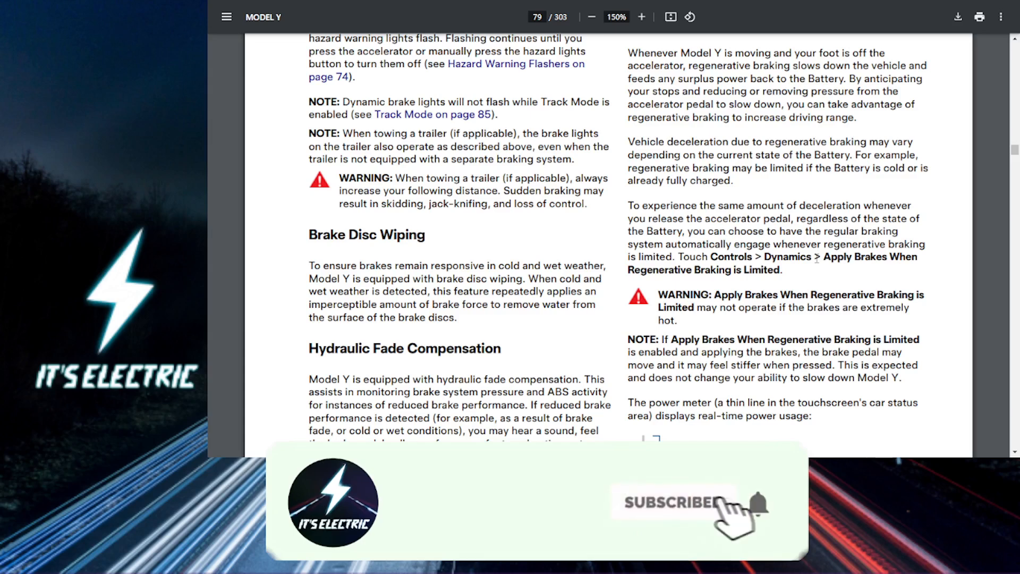